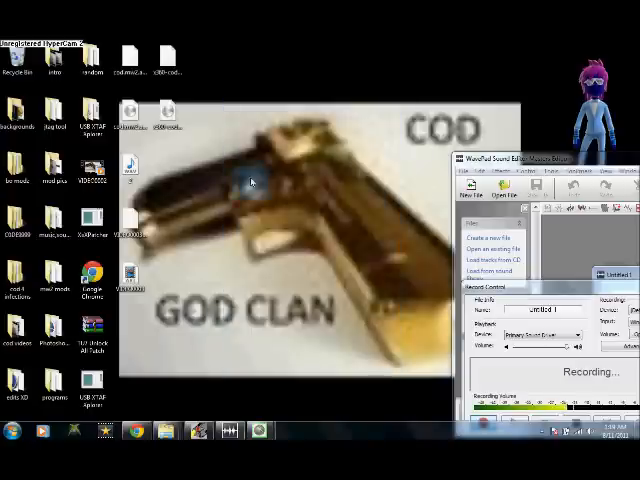
mouse_move(252, 128)
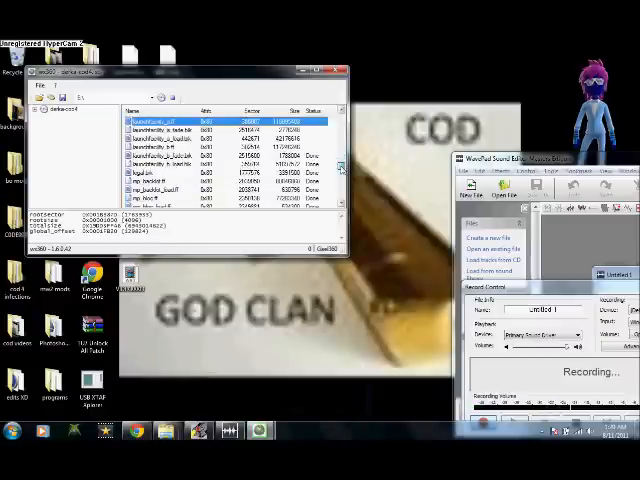
Scroll through the image's file list and start extracting it with the Extract button
scroll(down, 3)
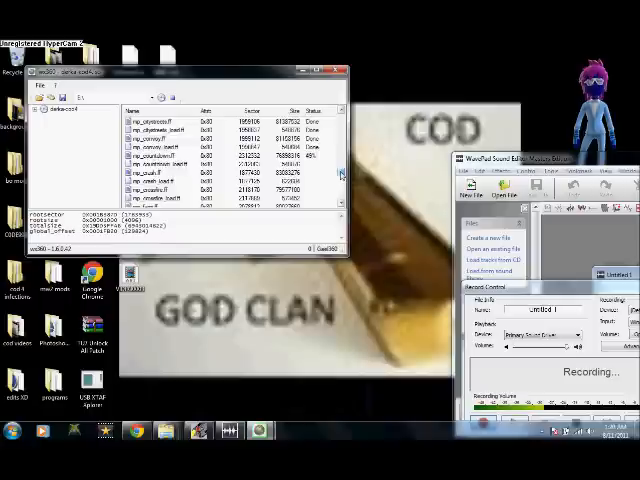
scroll(down, 3)
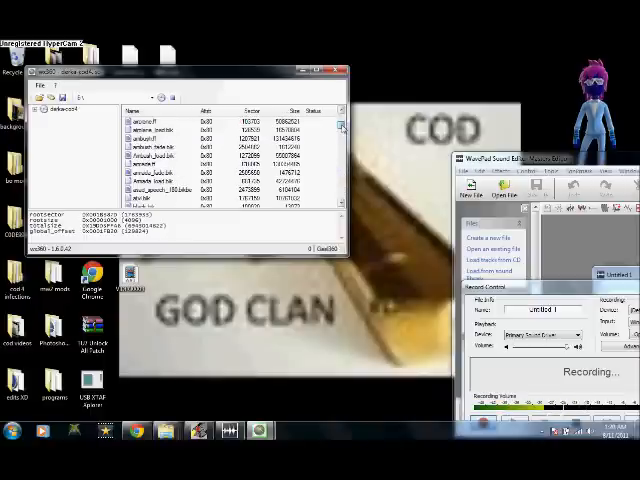
scroll(down, 3)
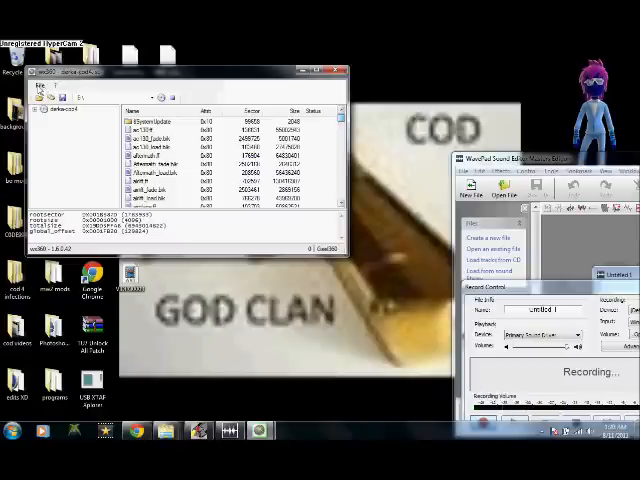
click(42, 88)
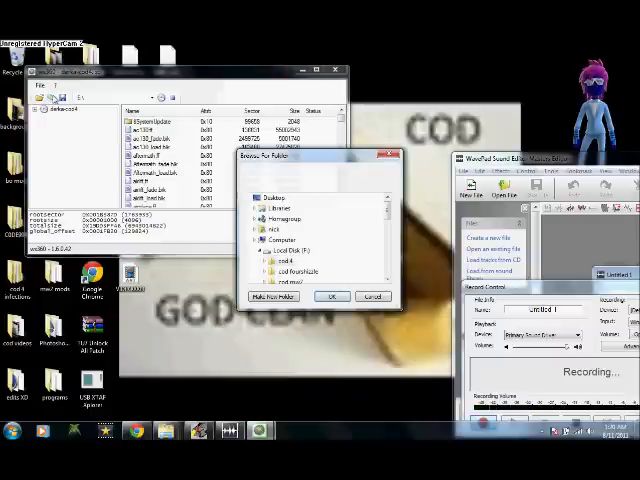
Choose Local Disk (F:) > cod mw2 as the extraction destination
click(258, 229)
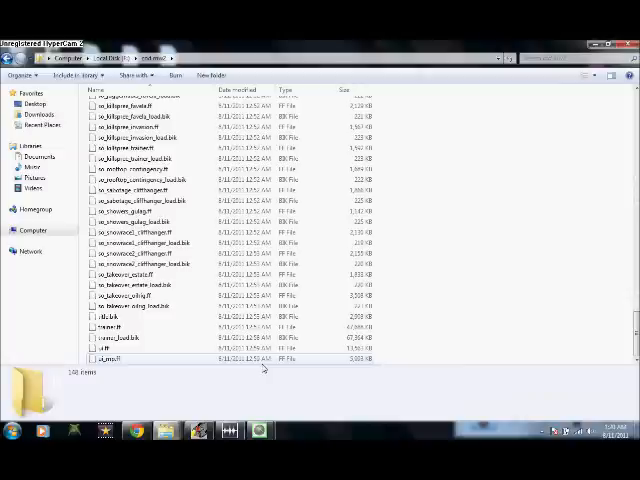
Scroll through the extracted cod mw2 files, then navigate to the mods folder containing wx360
drag(320, 210, 320, 325)
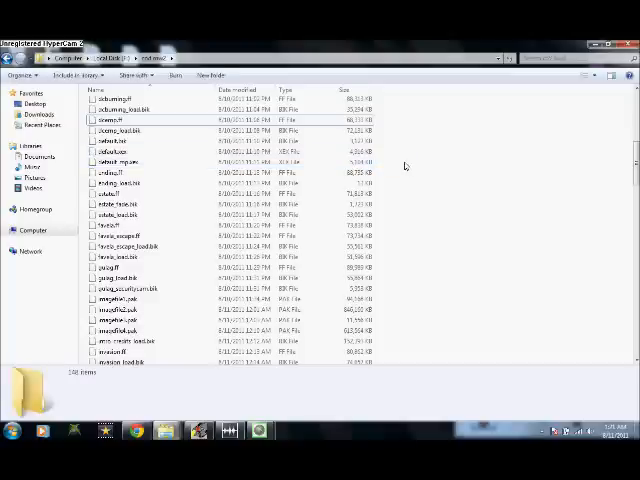
click(120, 161)
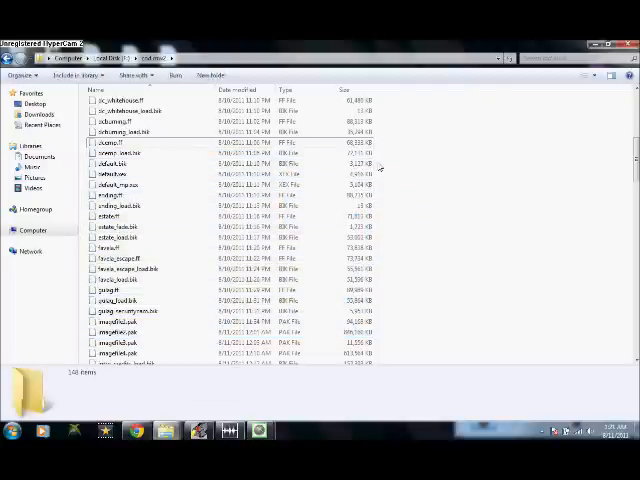
click(120, 184)
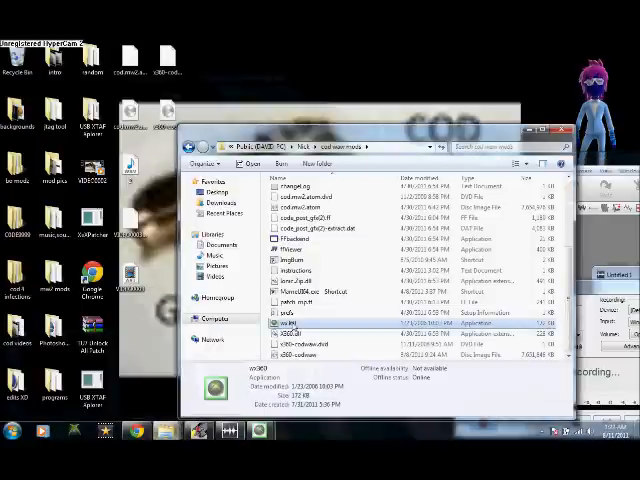
Launch wx360.exe and load the cod mw2 ISO from the Select ISO dialog
double_click(285, 324)
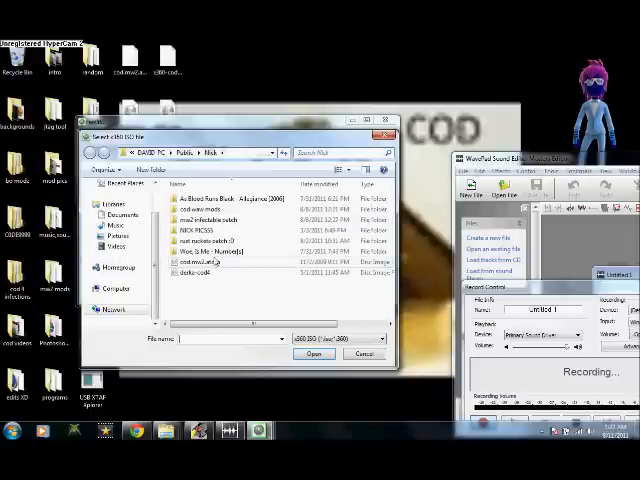
double_click(200, 263)
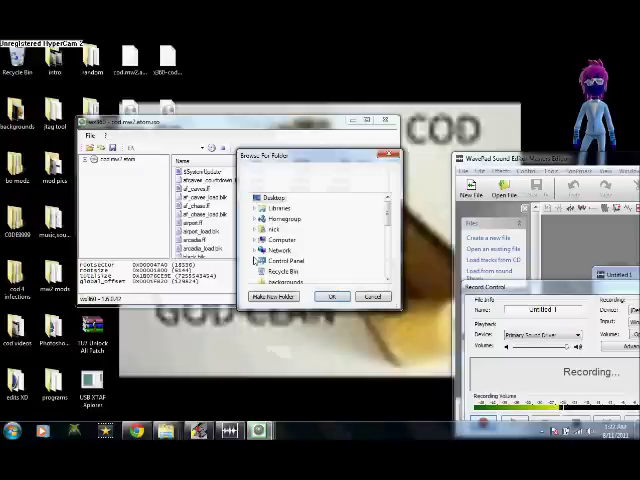
Expand Computer, dismiss the insert-a-disc warning, and close wx360
scroll(down, 3)
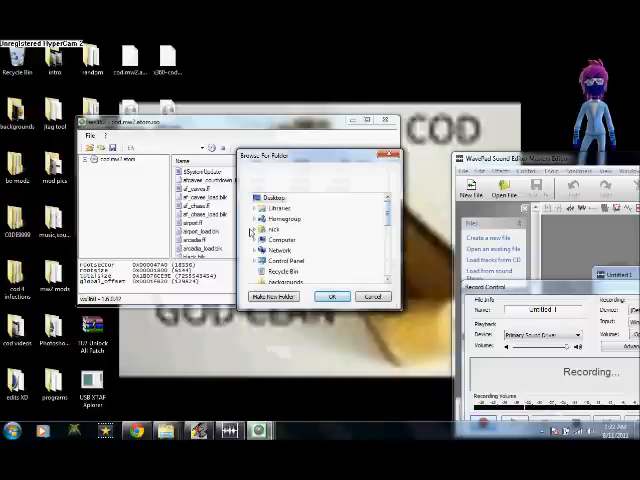
click(258, 229)
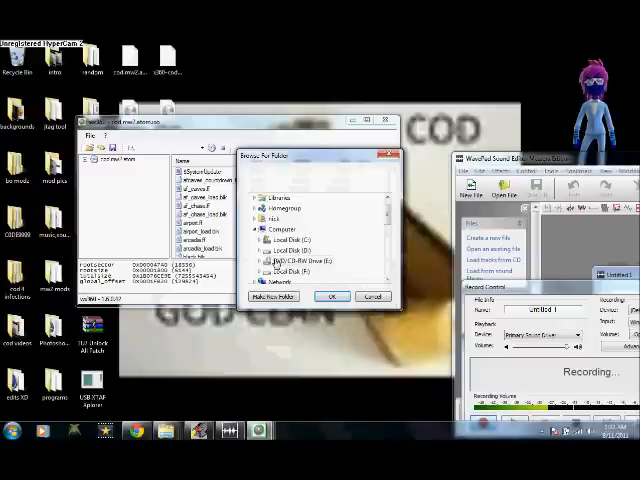
click(295, 258)
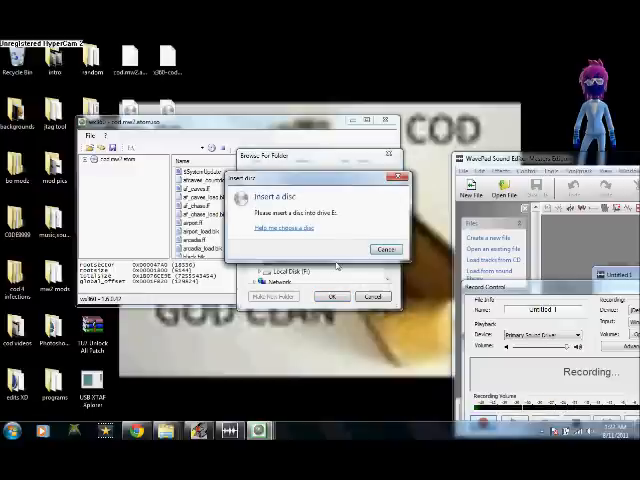
click(385, 248)
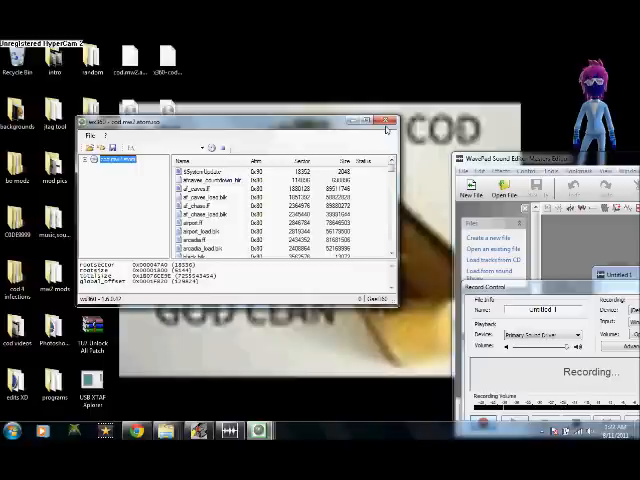
click(388, 121)
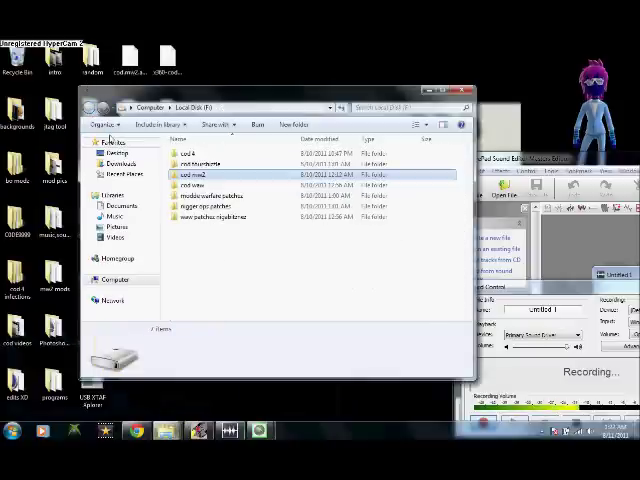
right_click(235, 275)
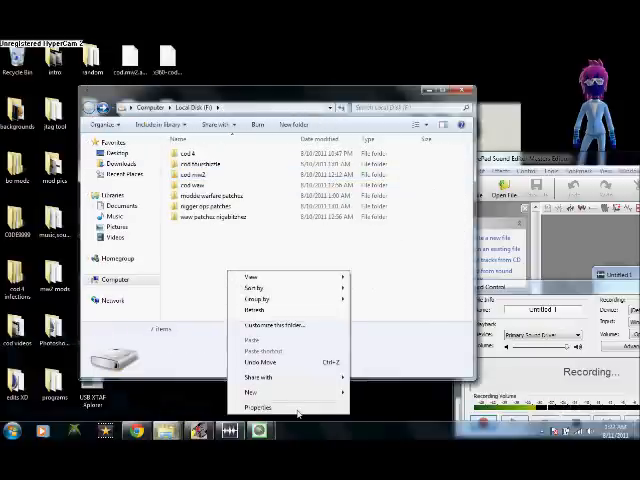
click(297, 410)
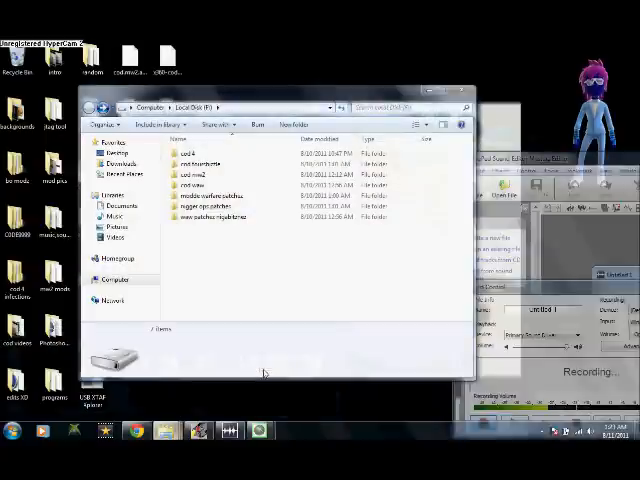
Open the cod mw2 folder on drive F and scroll through its 148 files
double_click(195, 174)
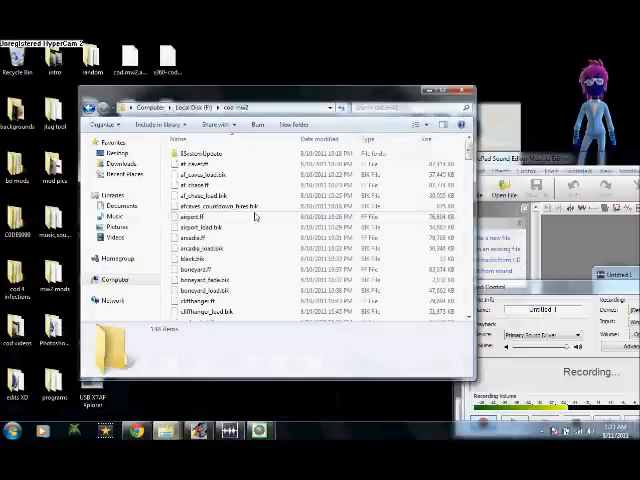
scroll(down, 3)
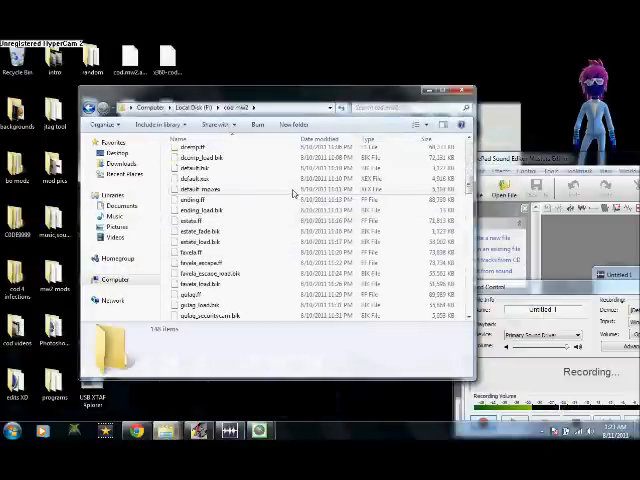
scroll(down, 3)
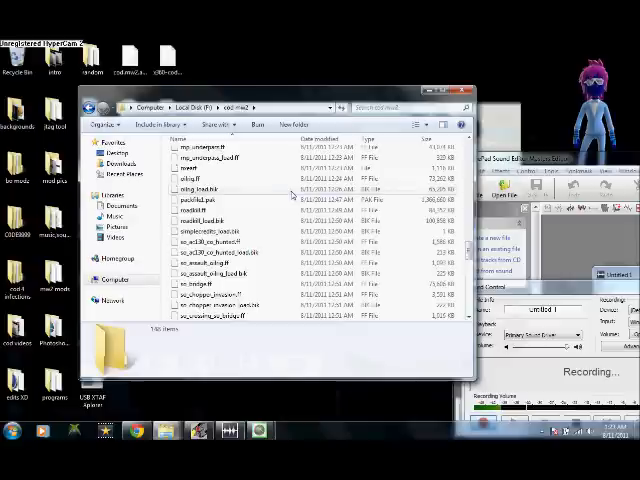
scroll(down, 3)
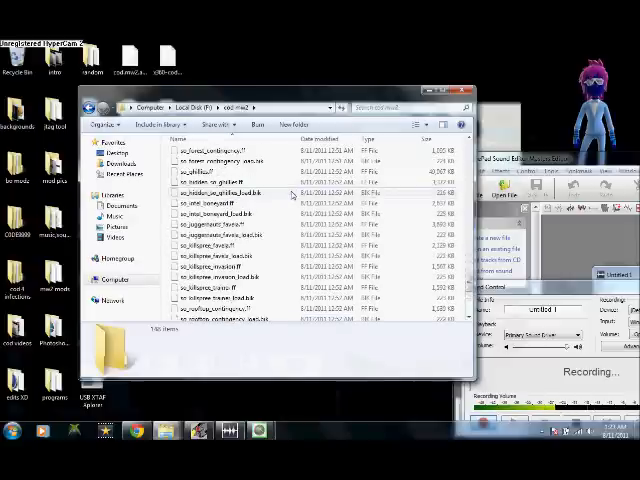
scroll(down, 3)
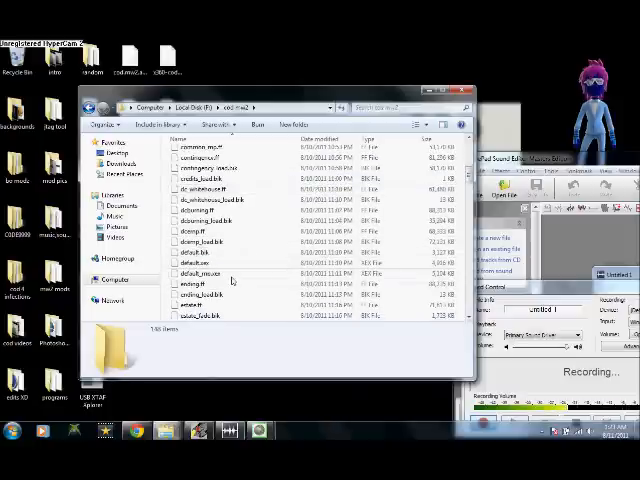
mouse_move(231, 275)
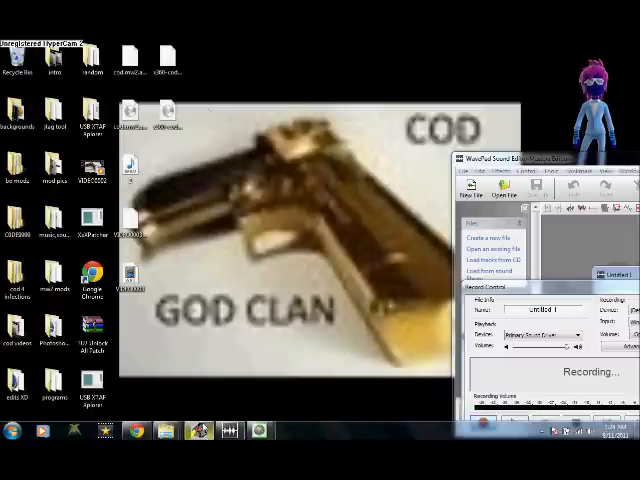
mouse_move(260, 380)
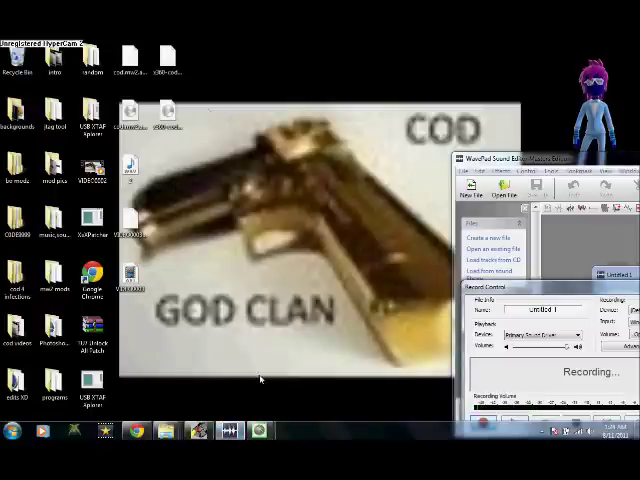